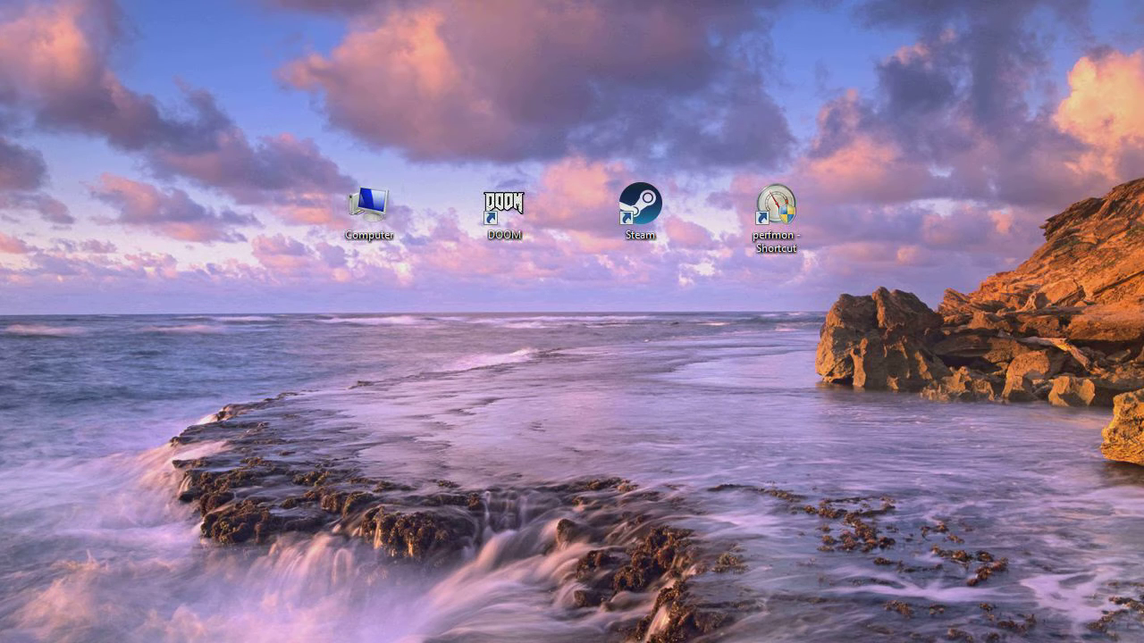
# Step: Open Computer's Properties to show the System page: Windows 7 Ultimate, Intel Core i5, 8 GB RAM
pyautogui.click(367, 212)
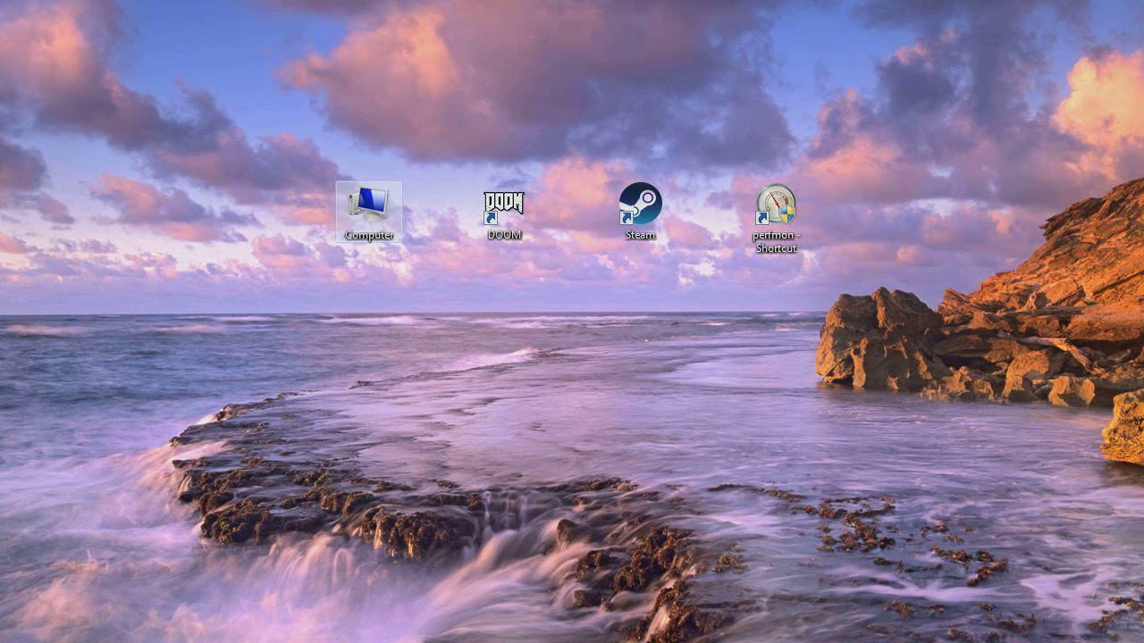
pyautogui.rightClick(368, 211)
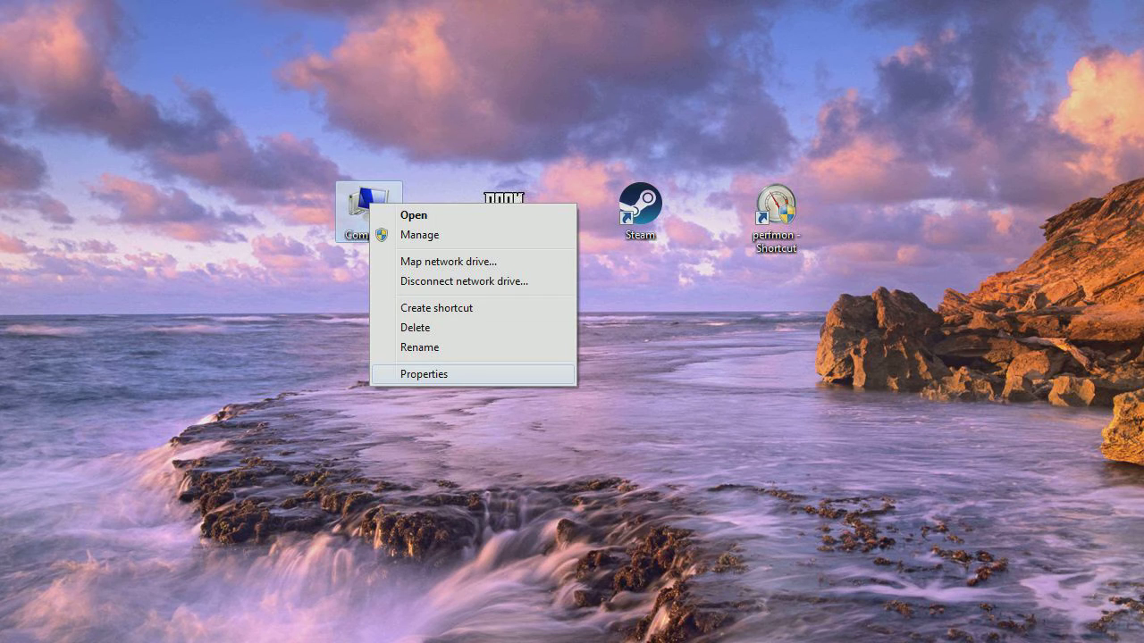
pyautogui.click(424, 373)
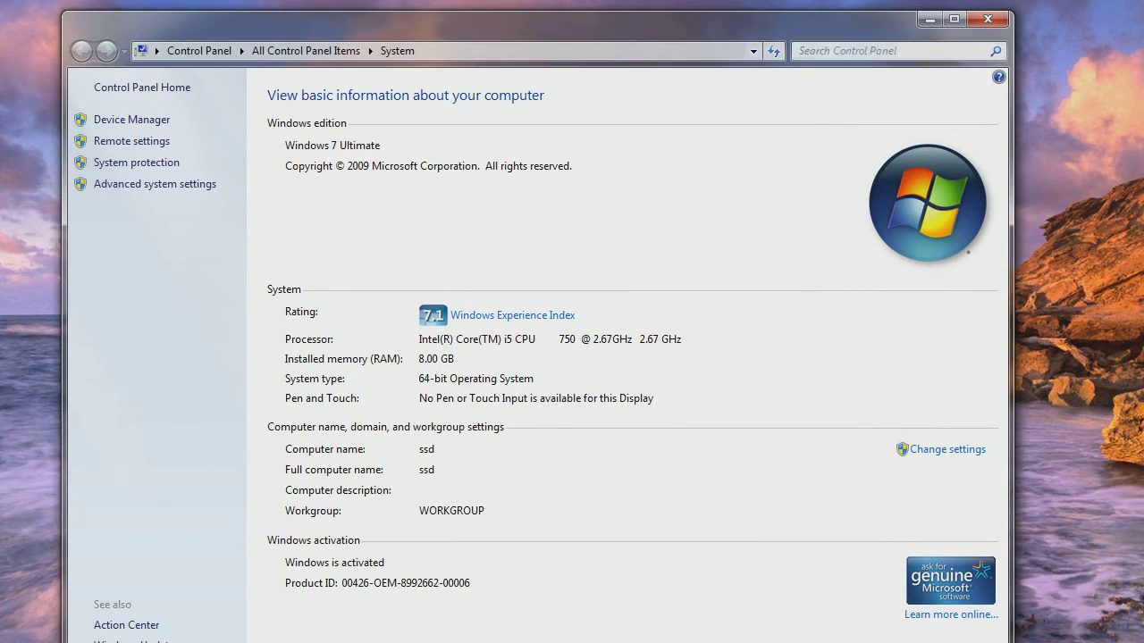
pyautogui.rightClick(368, 212)
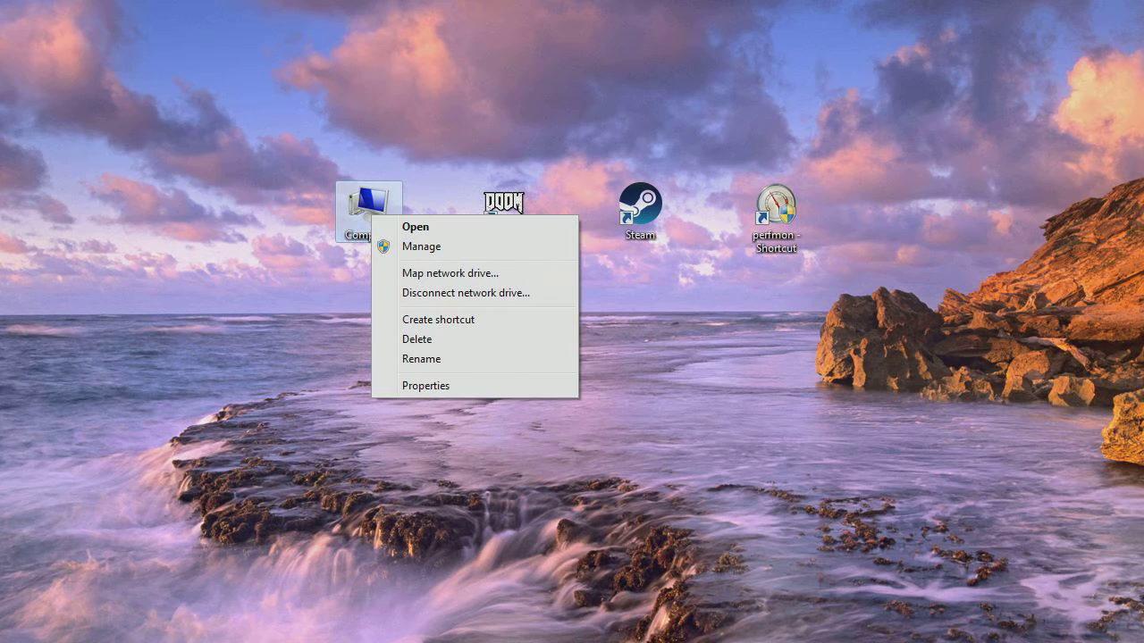
pyautogui.click(426, 385)
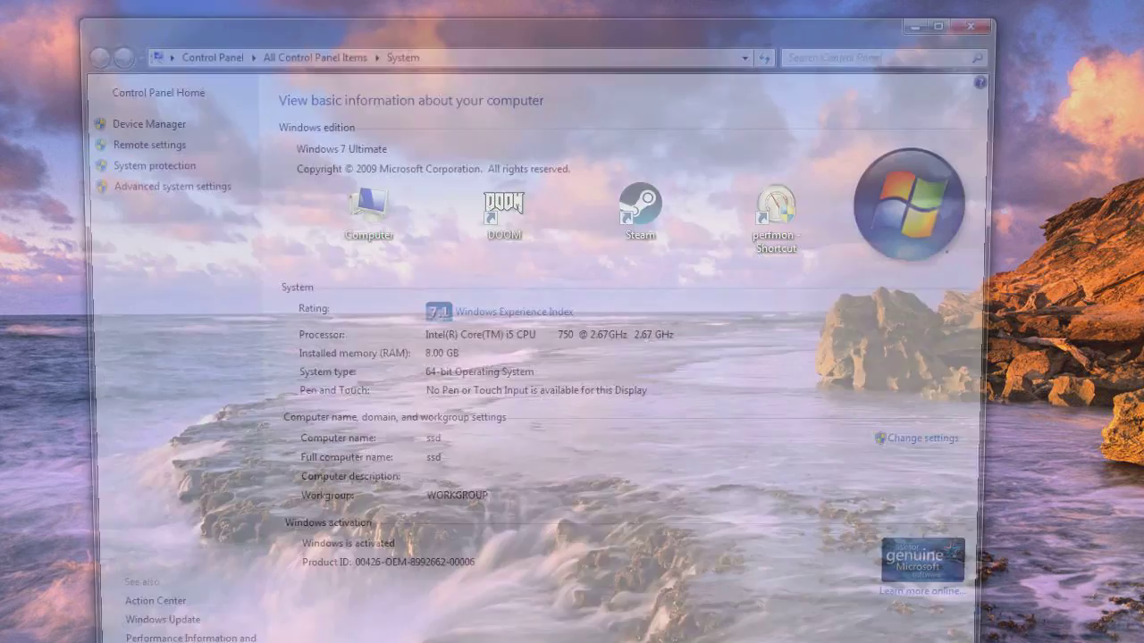
# Step: Open Performance Options from Advanced system settings, showing an 8195 MB total paging file
pyautogui.click(172, 186)
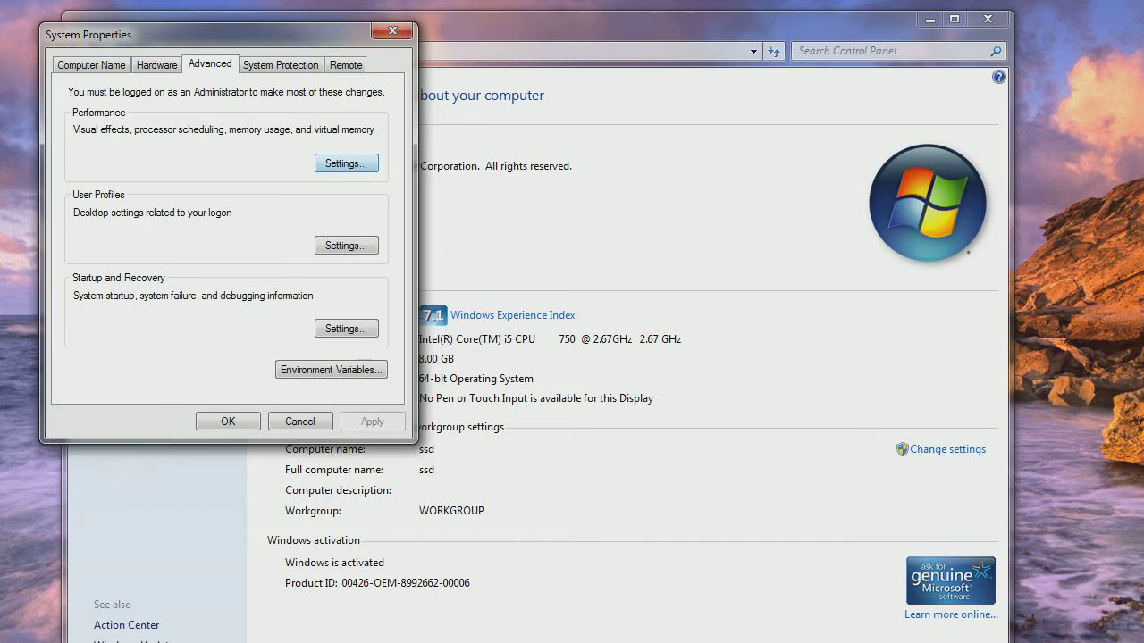
pyautogui.click(346, 163)
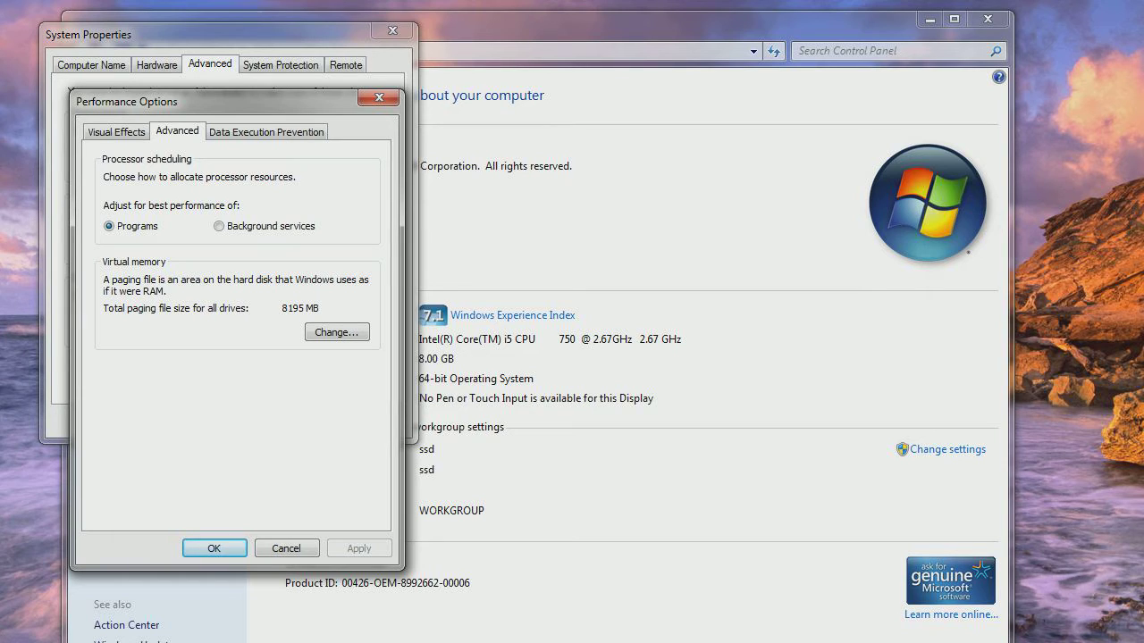
# Step: Open the Virtual Memory dialog showing drive C: system-managed with 12274 MB recommended
pyautogui.click(336, 331)
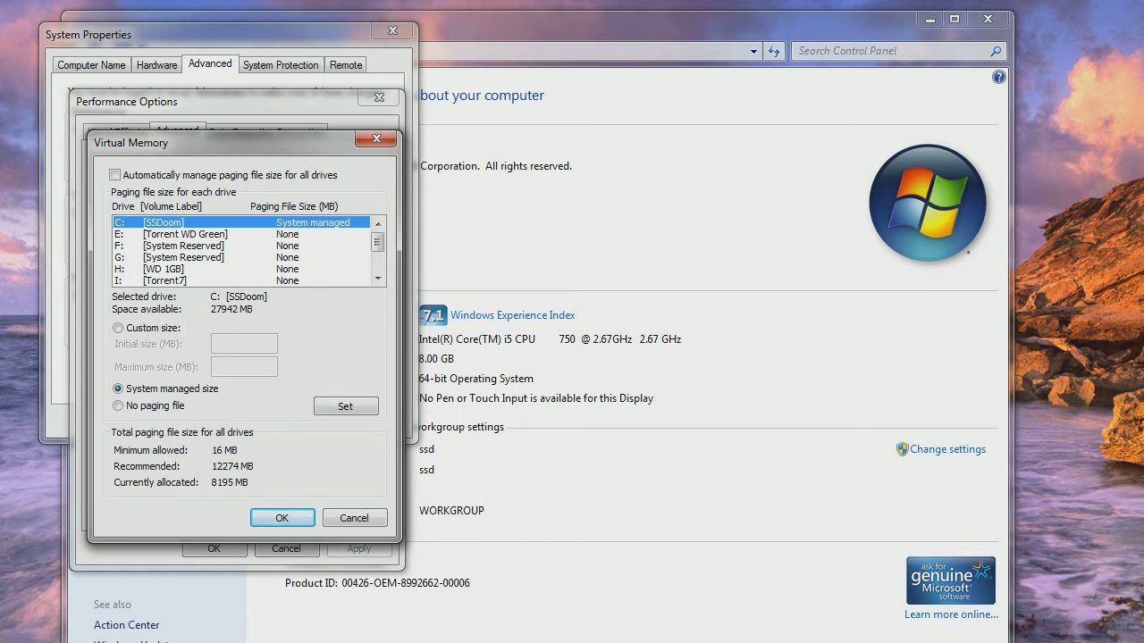
# Step: Select Custom size for drive C: and focus the empty Initial size field
pyautogui.click(119, 328)
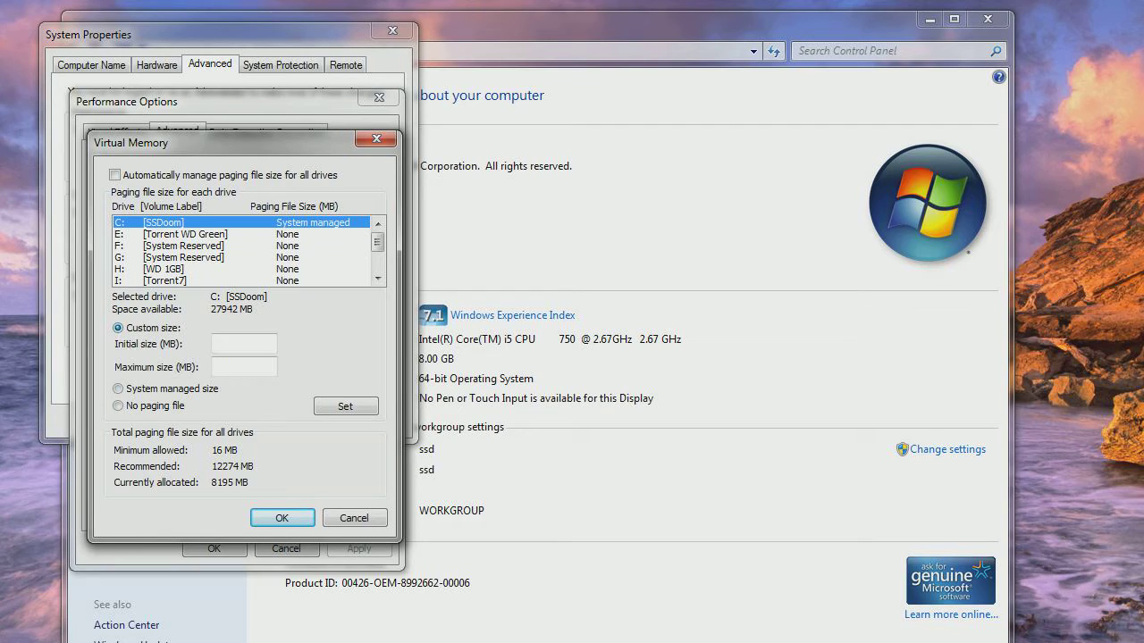
pyautogui.click(243, 344)
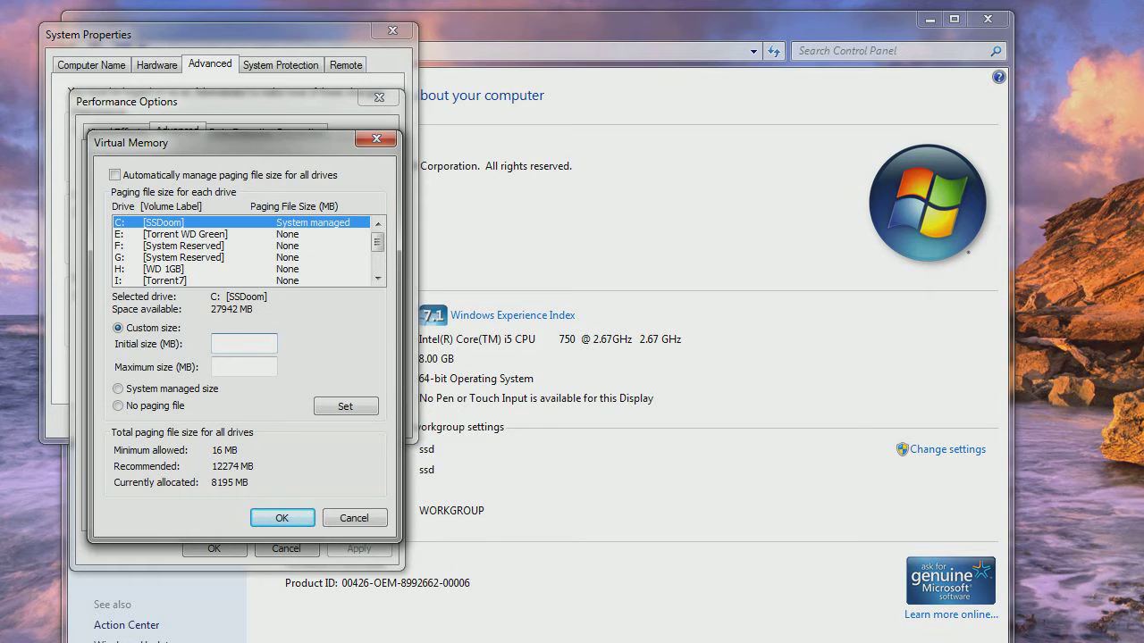
# Step: Set drive C:'s initial and maximum sizes to 8195 MB, then revert to System managed size
pyautogui.write('81')
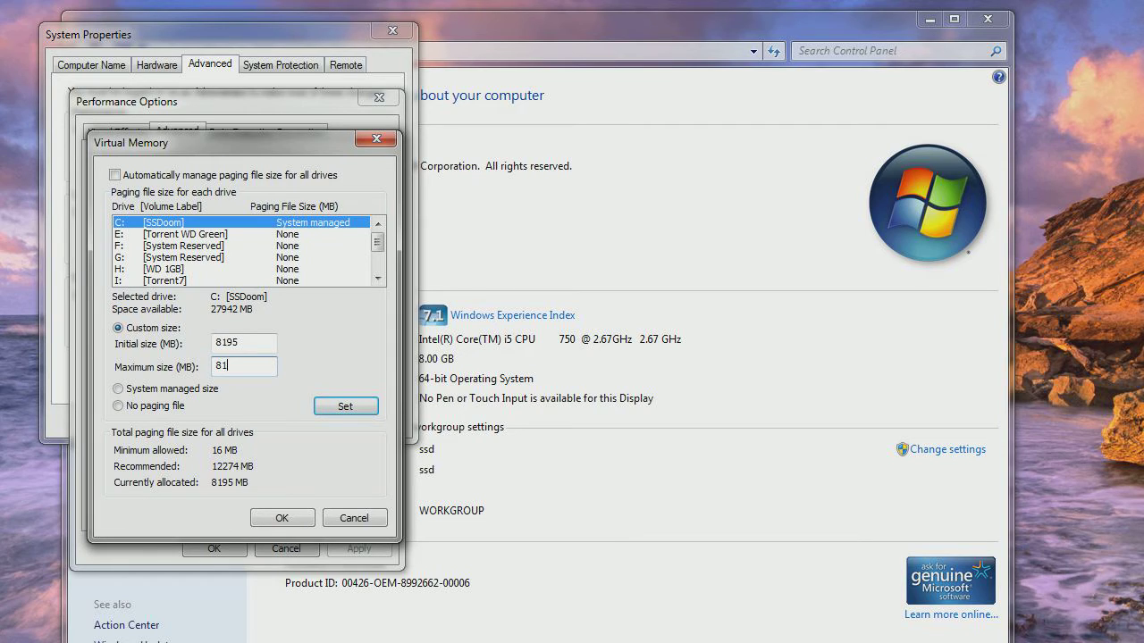
pyautogui.write('95')
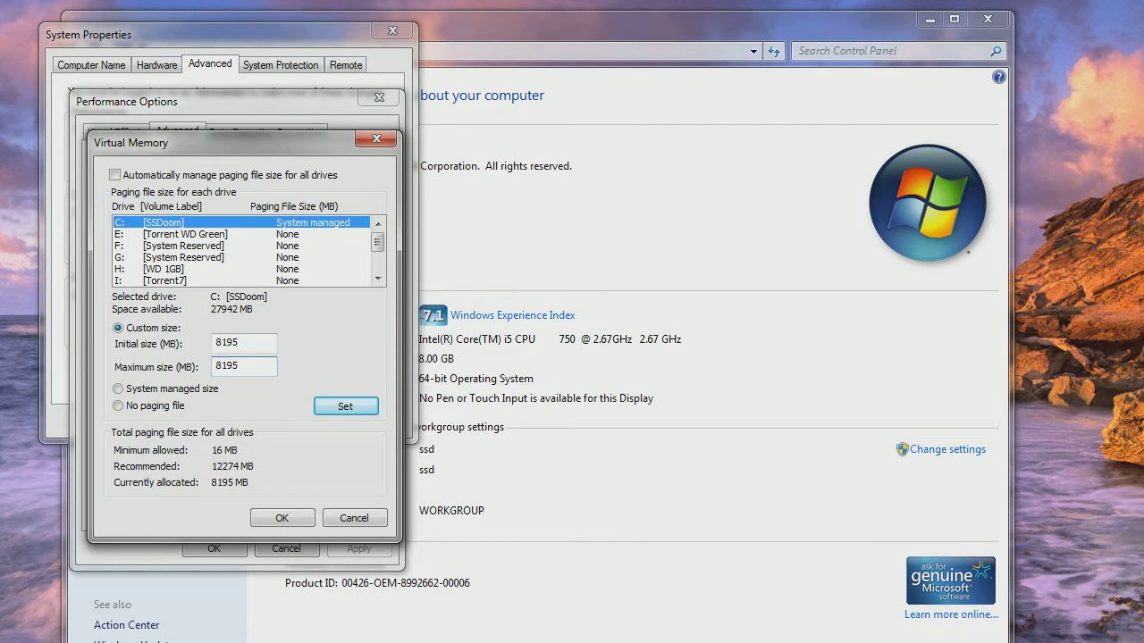
pyautogui.click(243, 366)
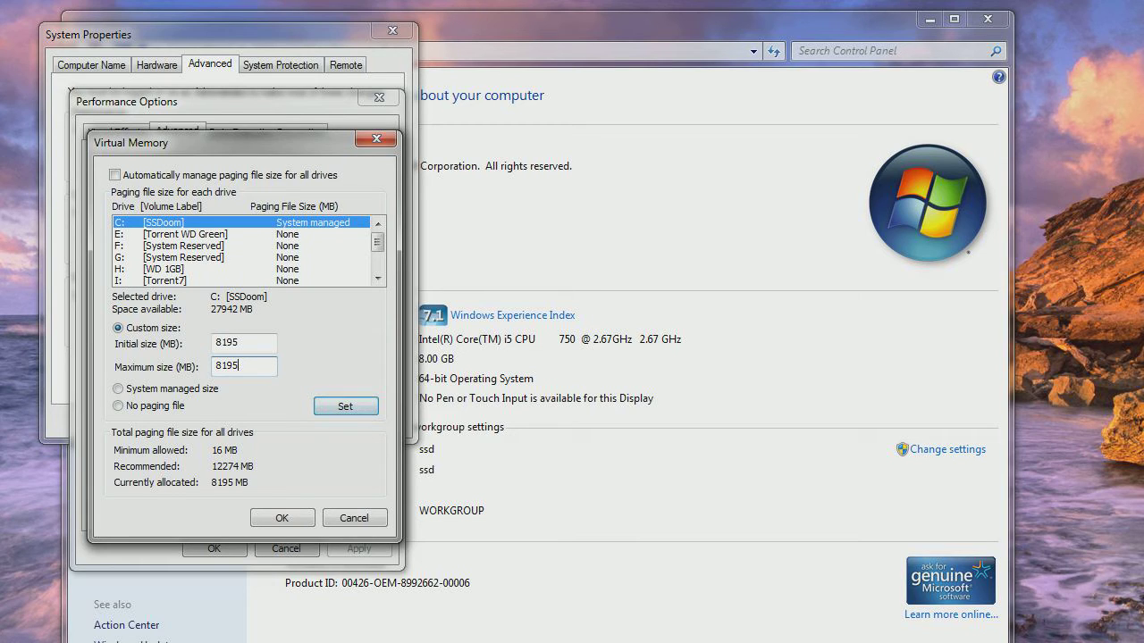
pyautogui.click(346, 405)
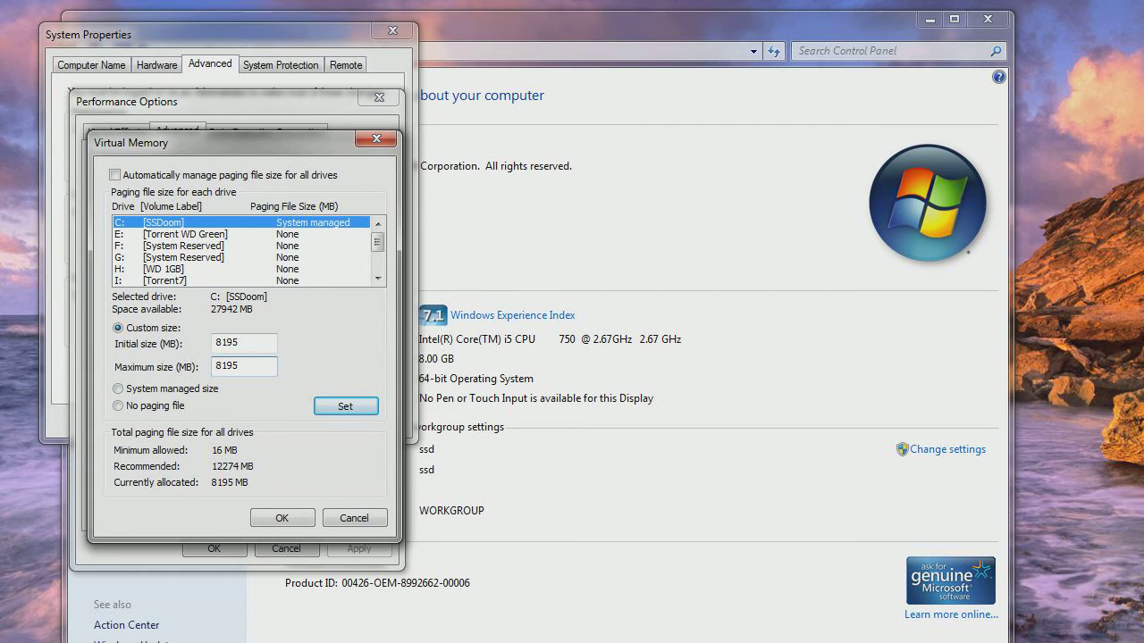
pyautogui.click(118, 388)
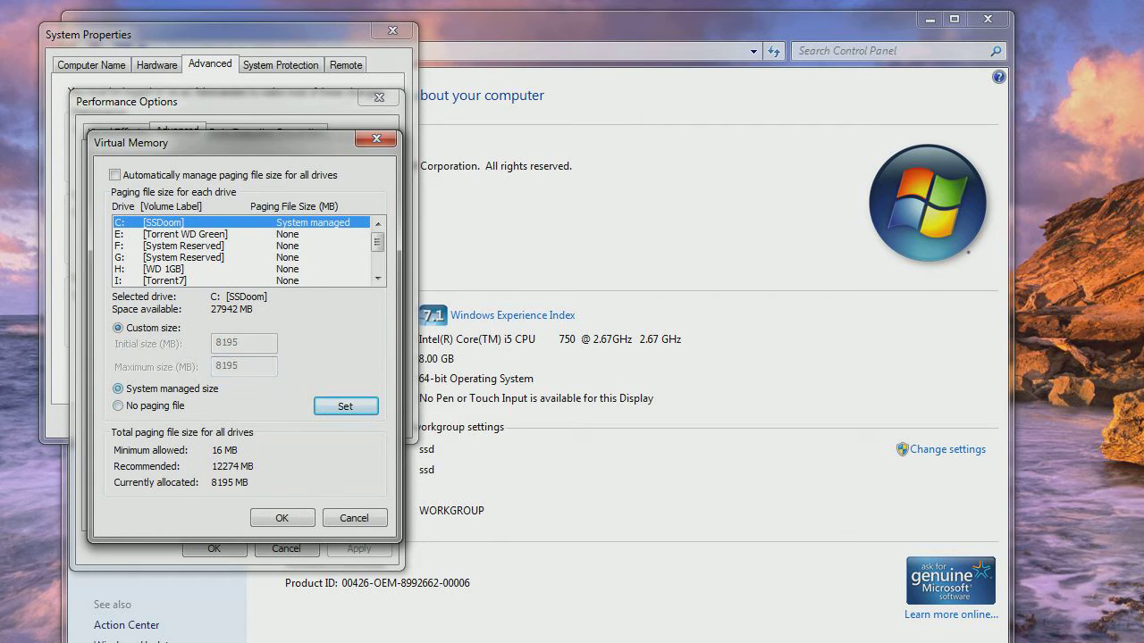
pyautogui.click(118, 388)
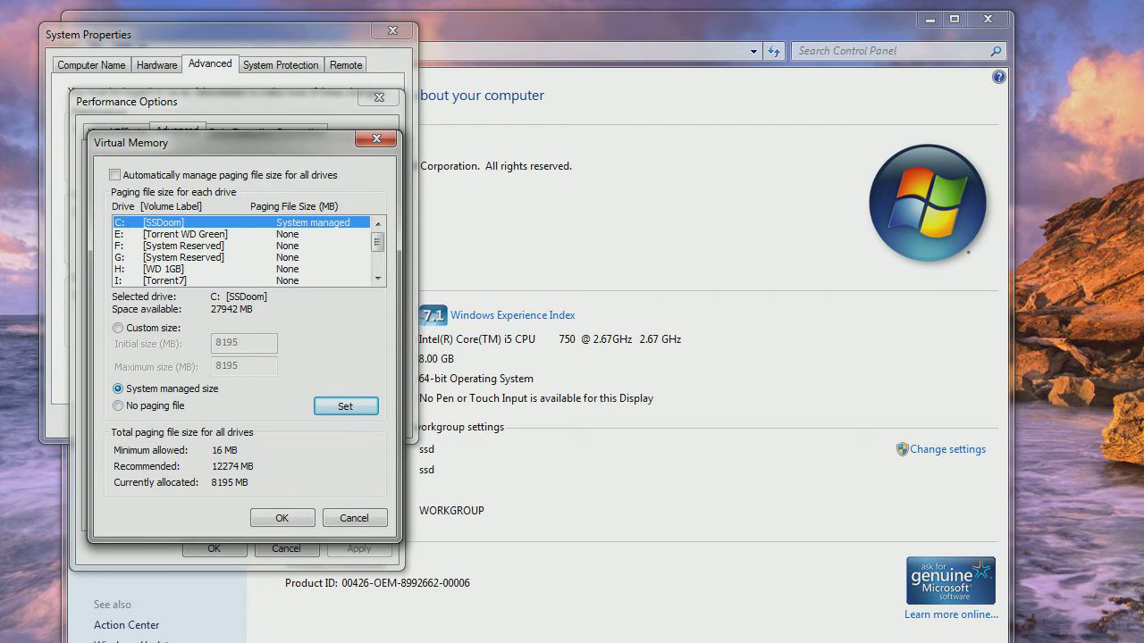